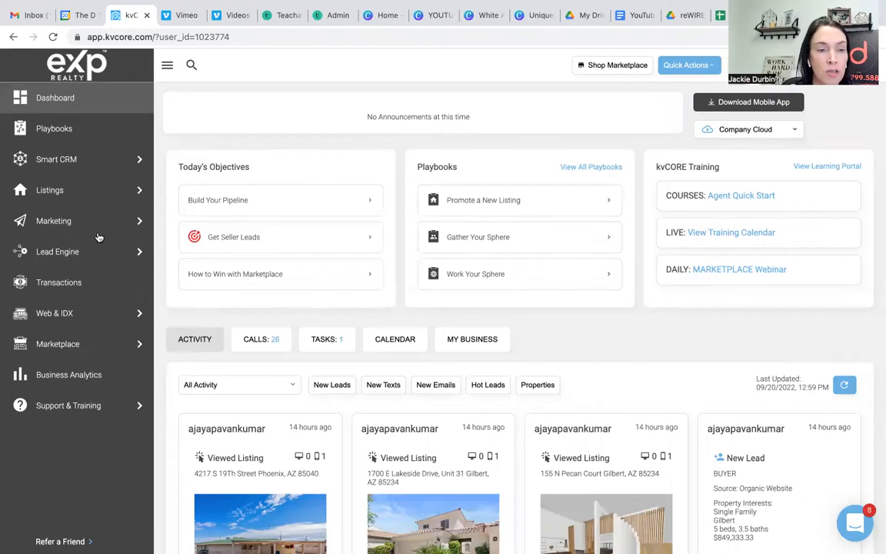
Show all contacts from the Smart CRM sidebar menu.
{"action": "left_click", "coordinate": [56, 159]}
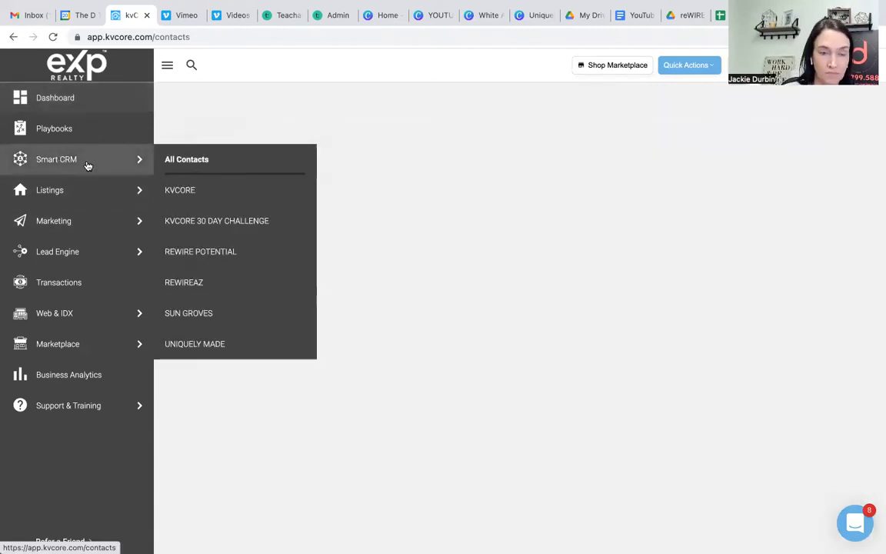
{"action": "left_click", "coordinate": [186, 159]}
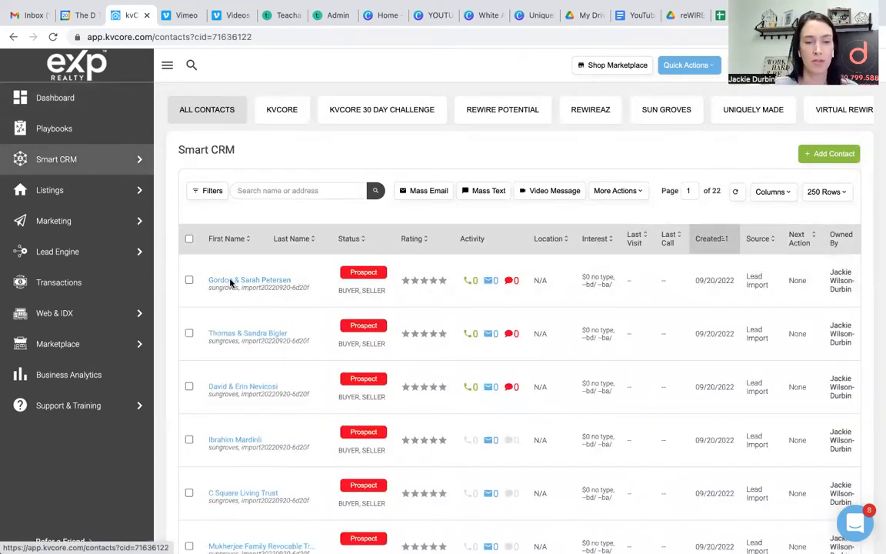
Open the first contact's profile and scroll through its More Actions list.
{"action": "left_click", "coordinate": [249, 279]}
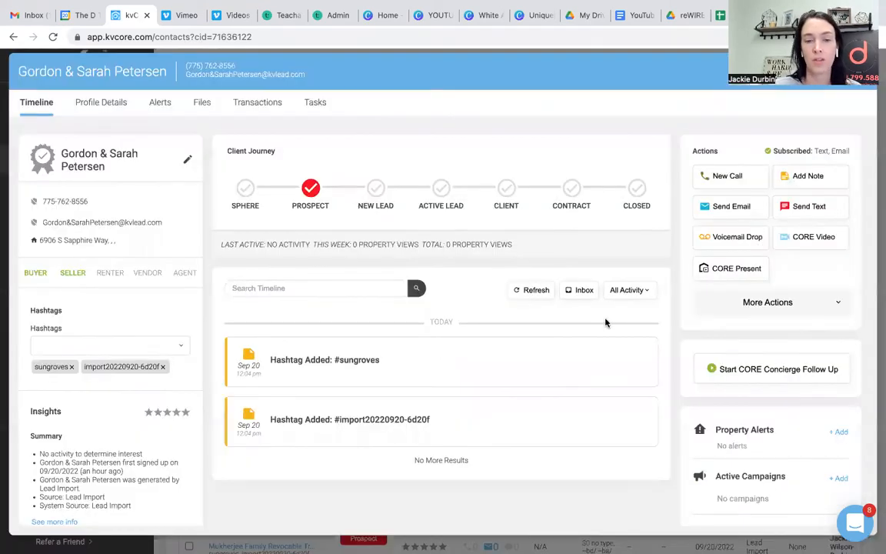
{"action": "left_click", "coordinate": [767, 302]}
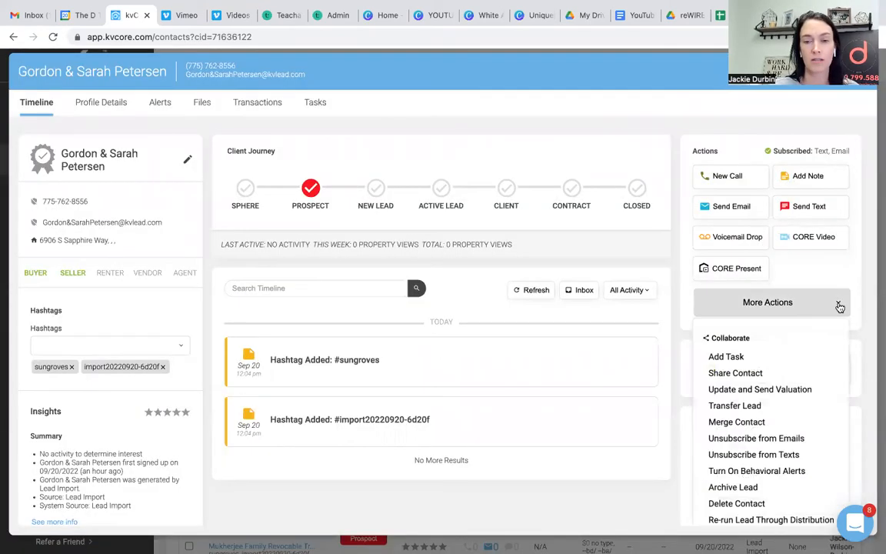
{"action": "scroll", "scroll_direction": "down", "scroll_amount": 3}
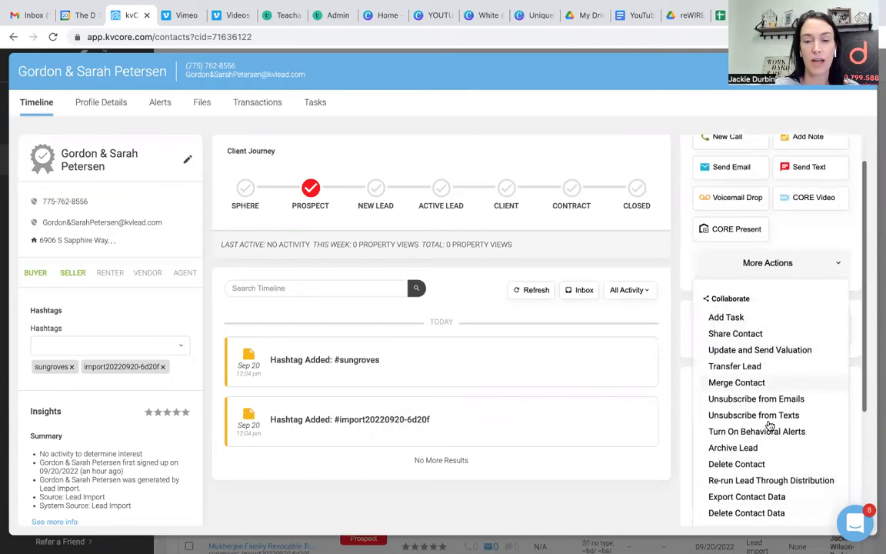
{"action": "scroll", "scroll_direction": "down", "scroll_amount": 3}
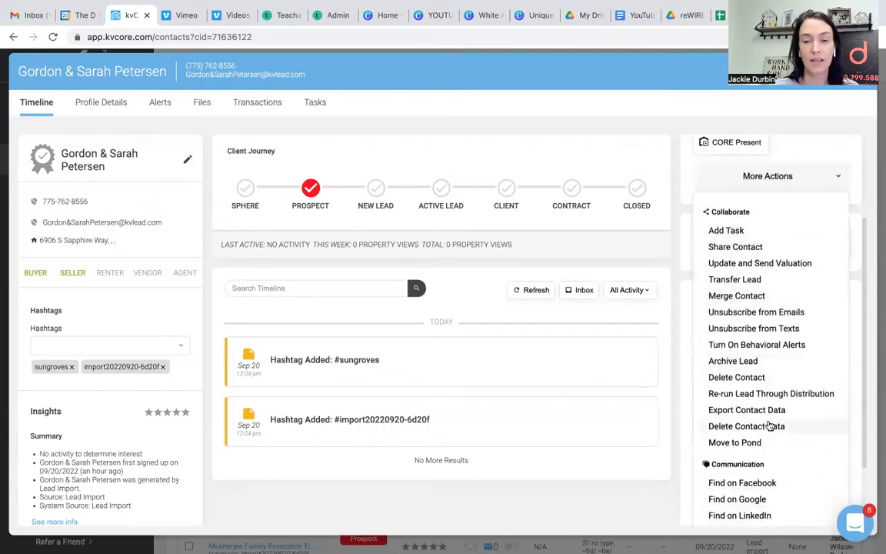
{"action": "mouse_move", "coordinate": [771, 345]}
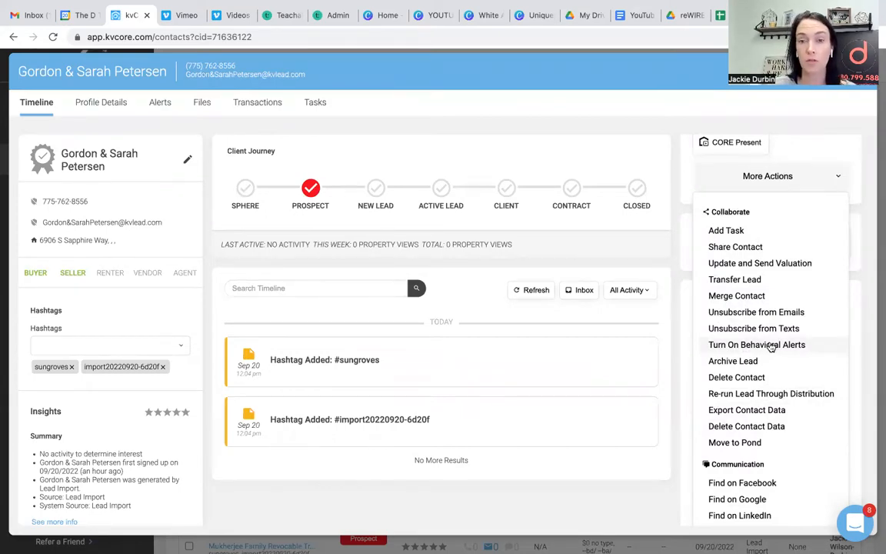
Enable behavioral alerts for the contact, then disable them and confirm with Yes.
{"action": "left_click", "coordinate": [733, 361]}
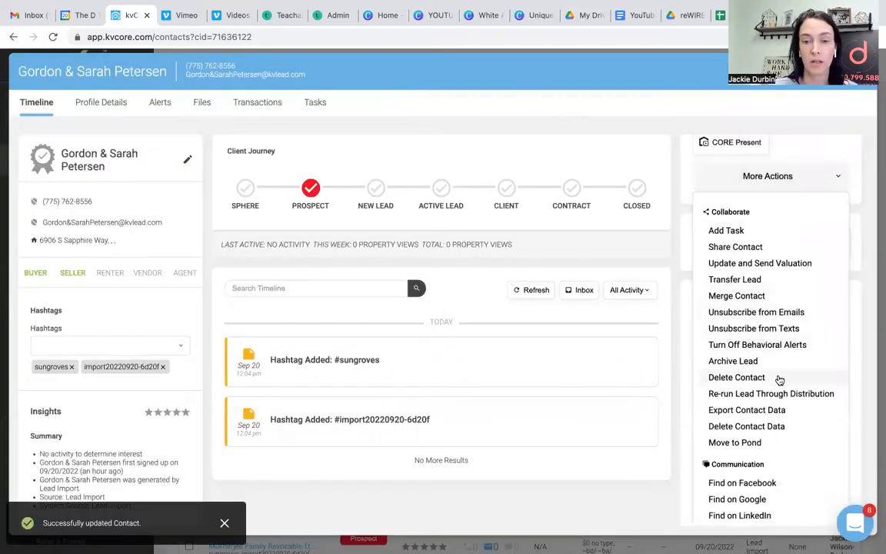
{"action": "mouse_move", "coordinate": [757, 344]}
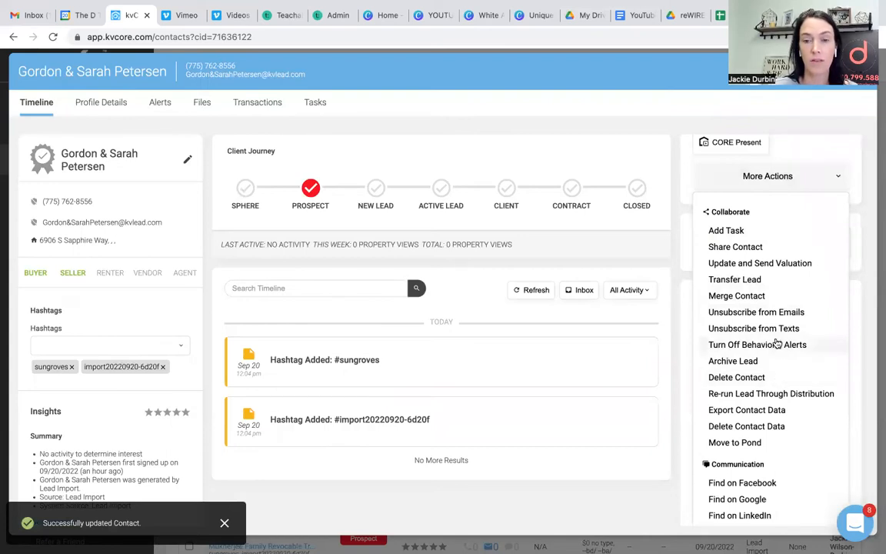
{"action": "left_click", "coordinate": [756, 344]}
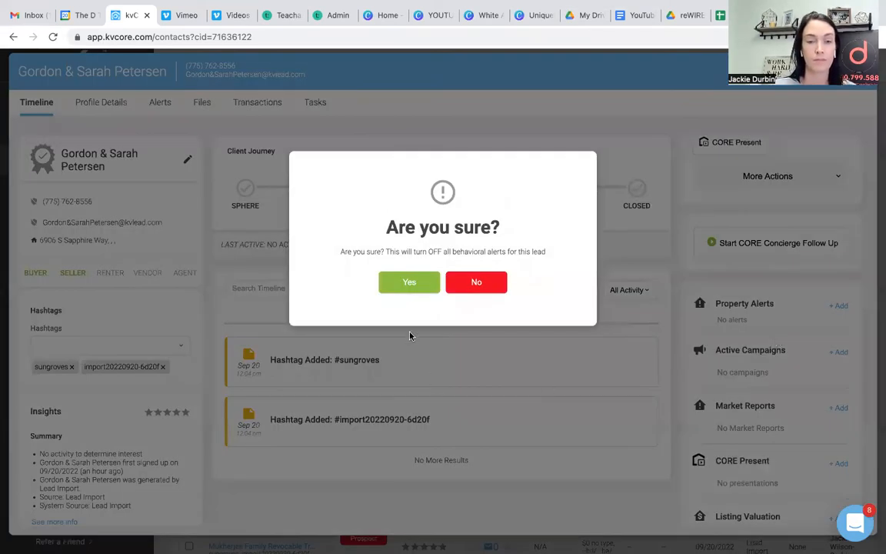
{"action": "left_click", "coordinate": [409, 282]}
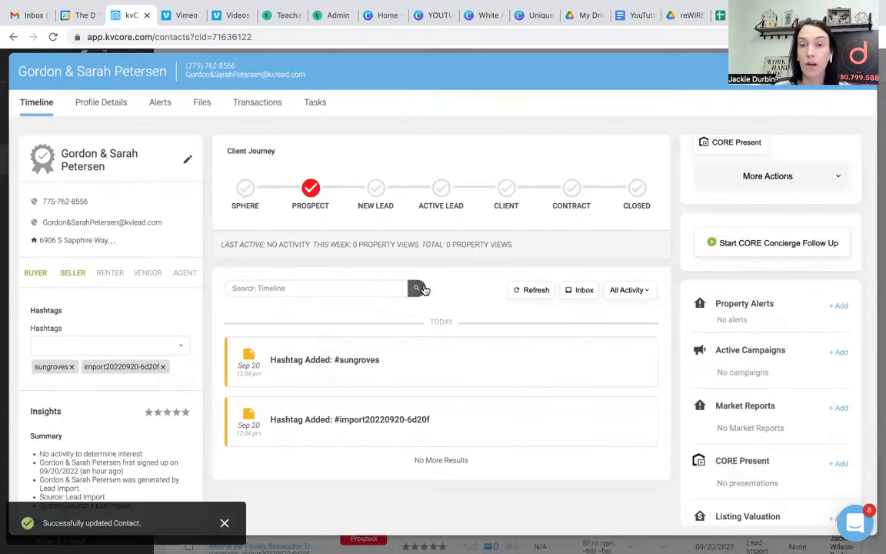